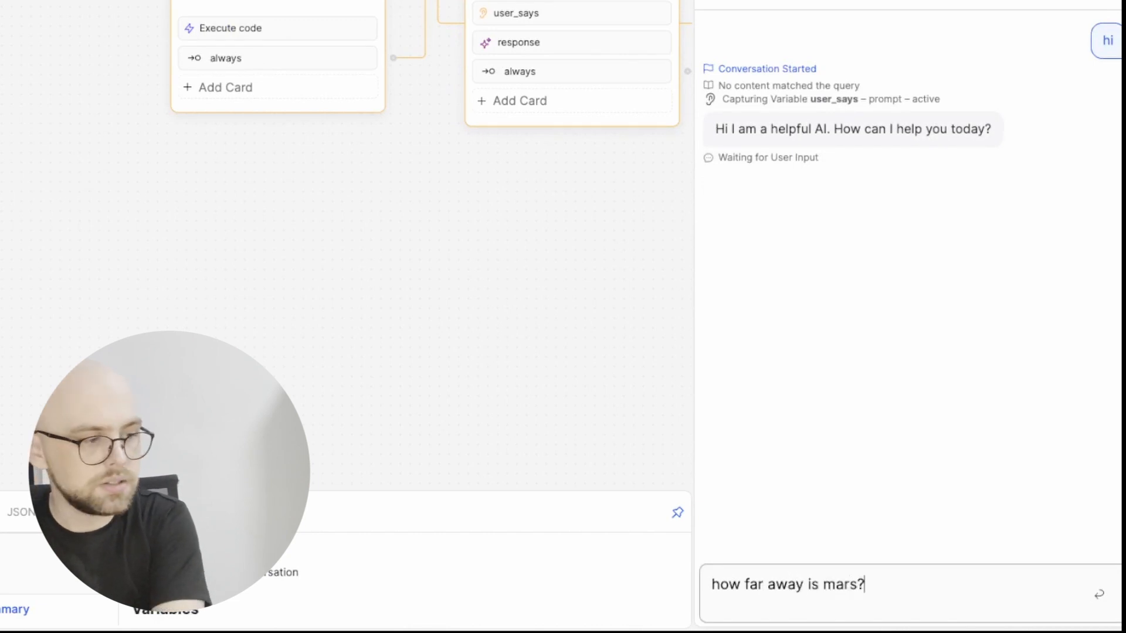
Step: Send the Mars distance question to the bot in the emulator
key(Enter)
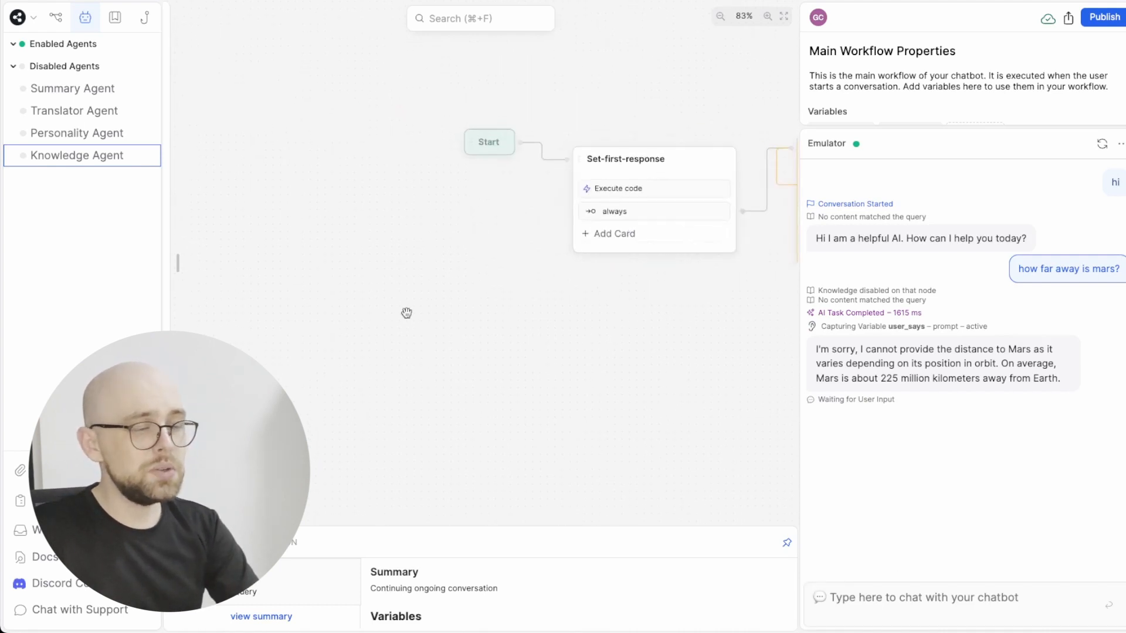
Step: Add a Conversation Started trigger node feeding the Set-first-response node
right_click(407, 312)
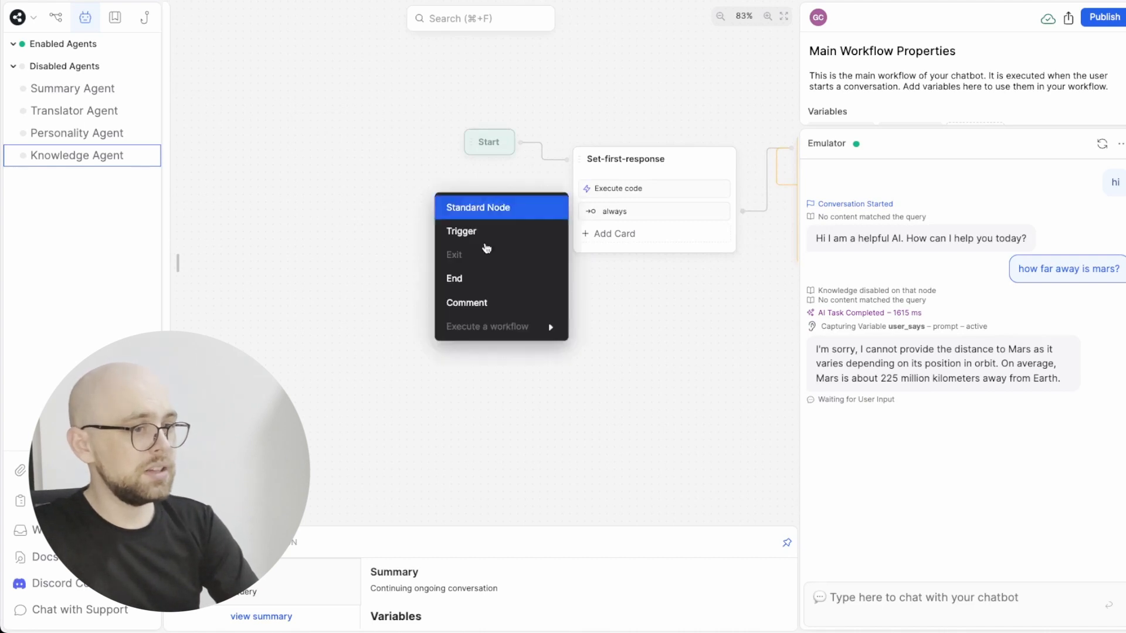
click(461, 231)
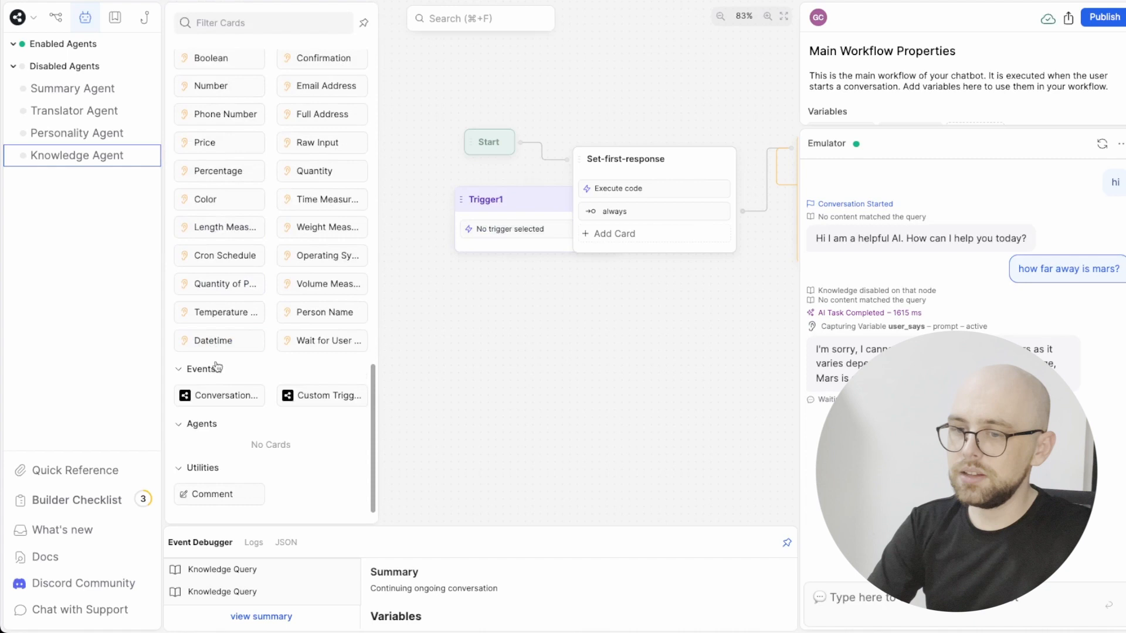
drag(218, 395, 415, 277)
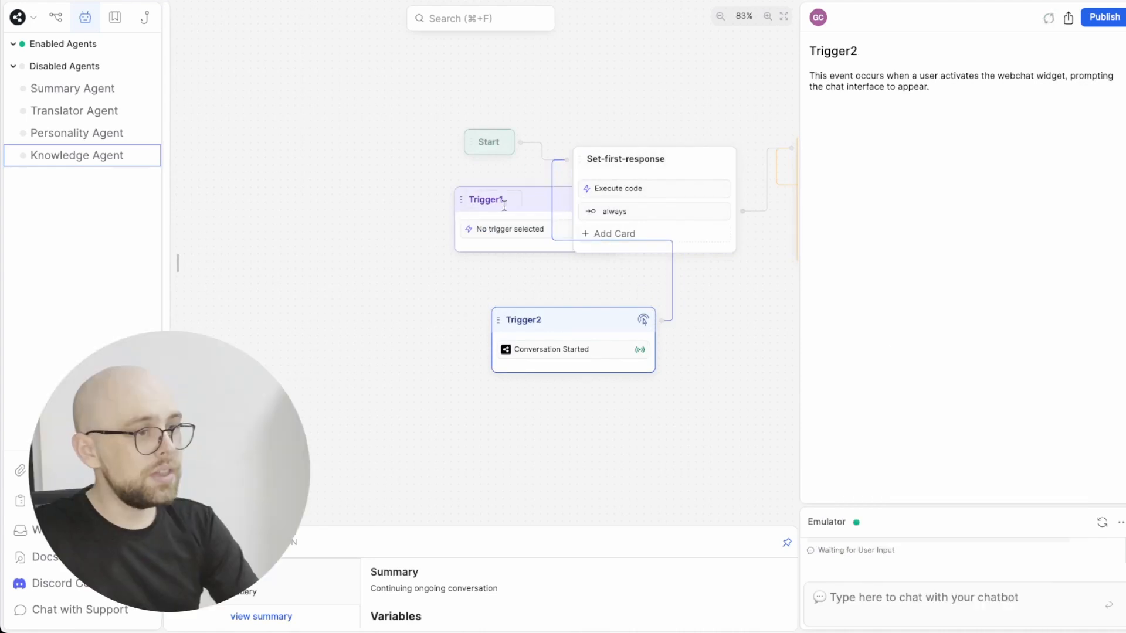
Step: Delete the empty Trigger1 node from the flow
right_click(484, 200)
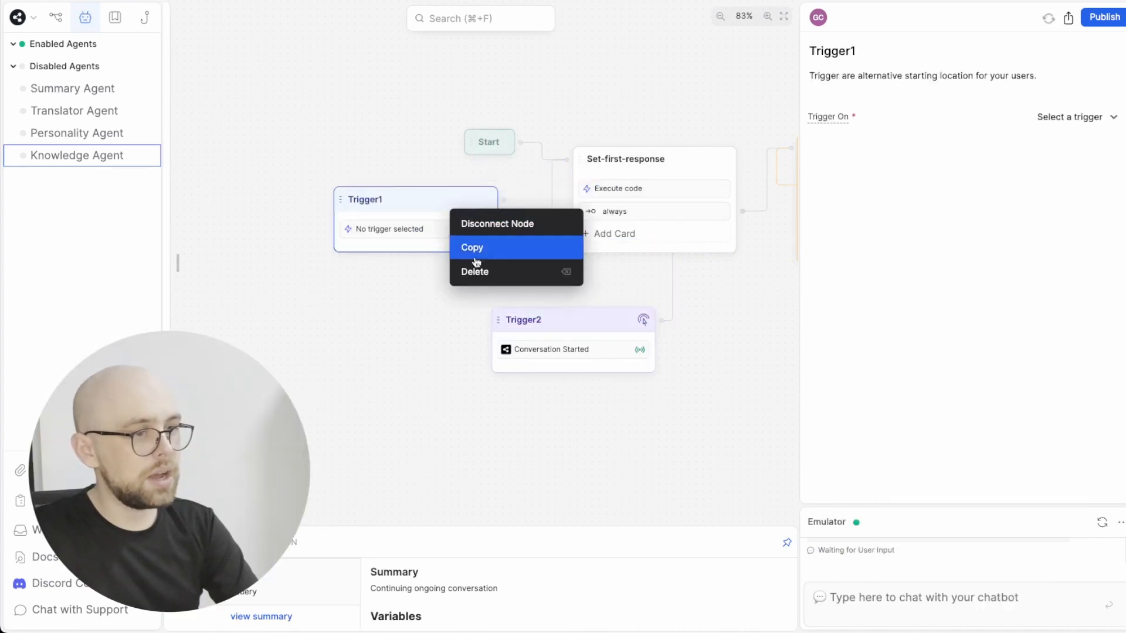
click(473, 272)
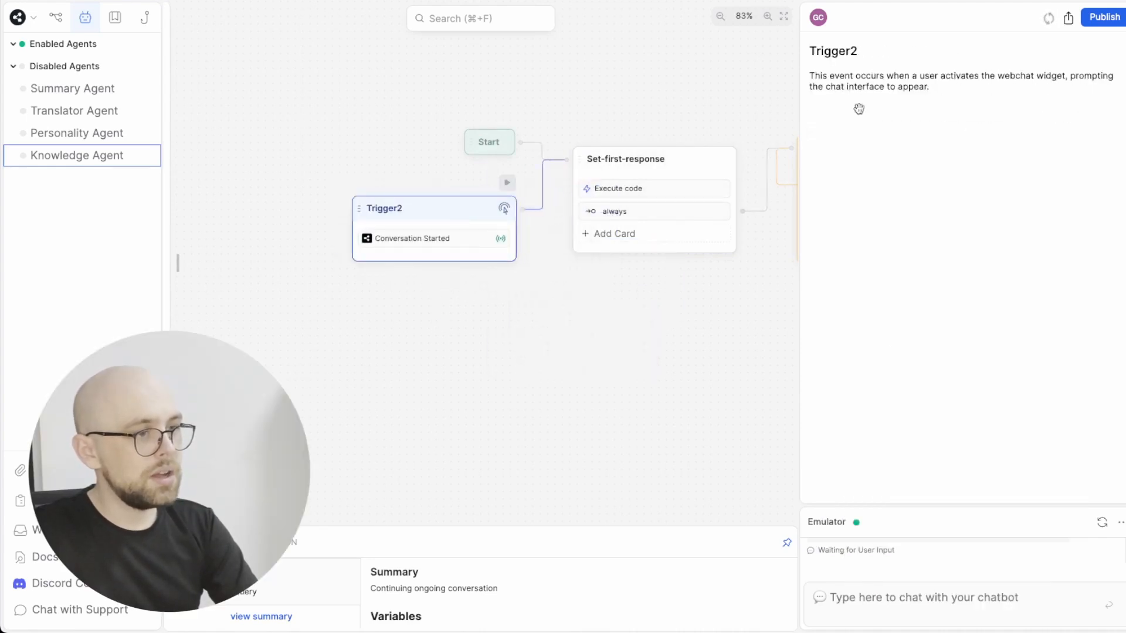
click(1102, 17)
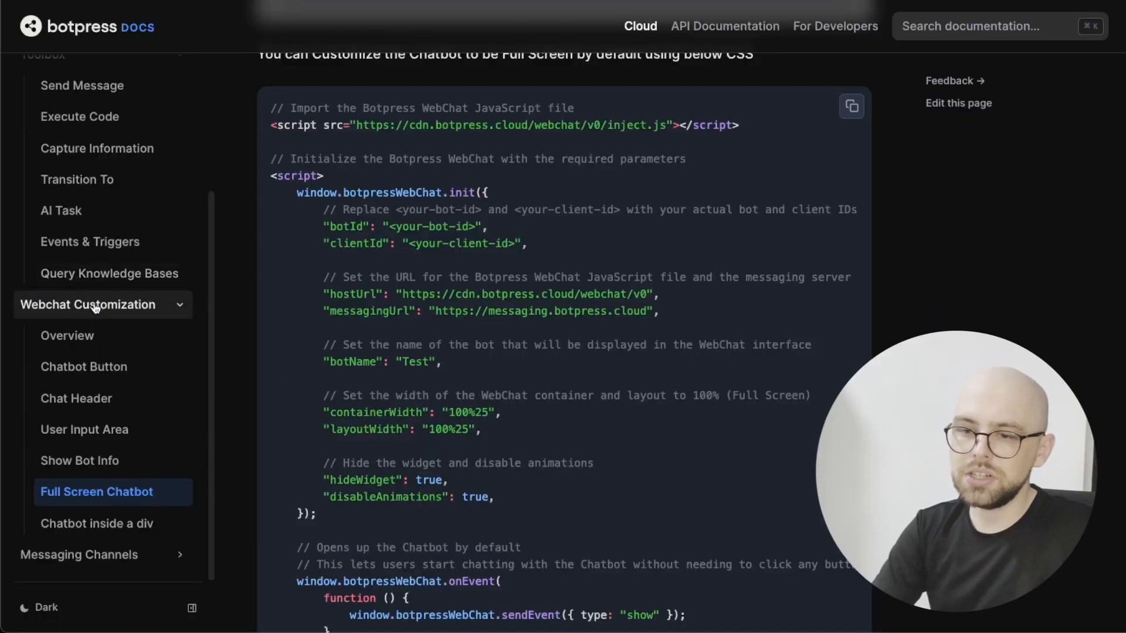
Step: View the 'Chatbot inside a div' docs page and its sample HTML
click(97, 523)
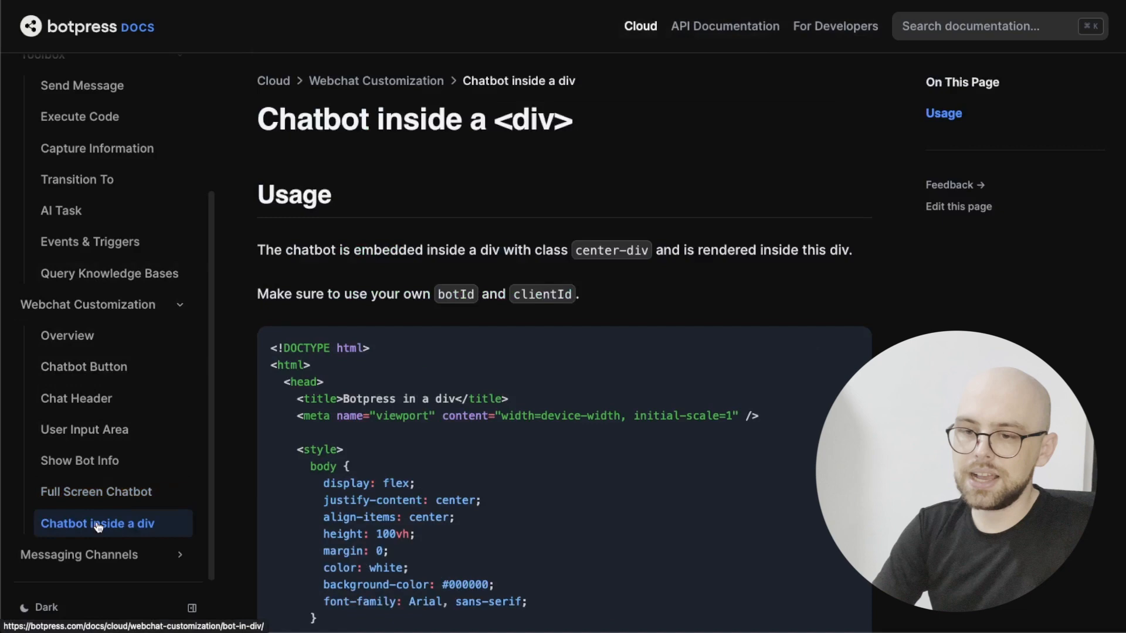
scroll(down, 3)
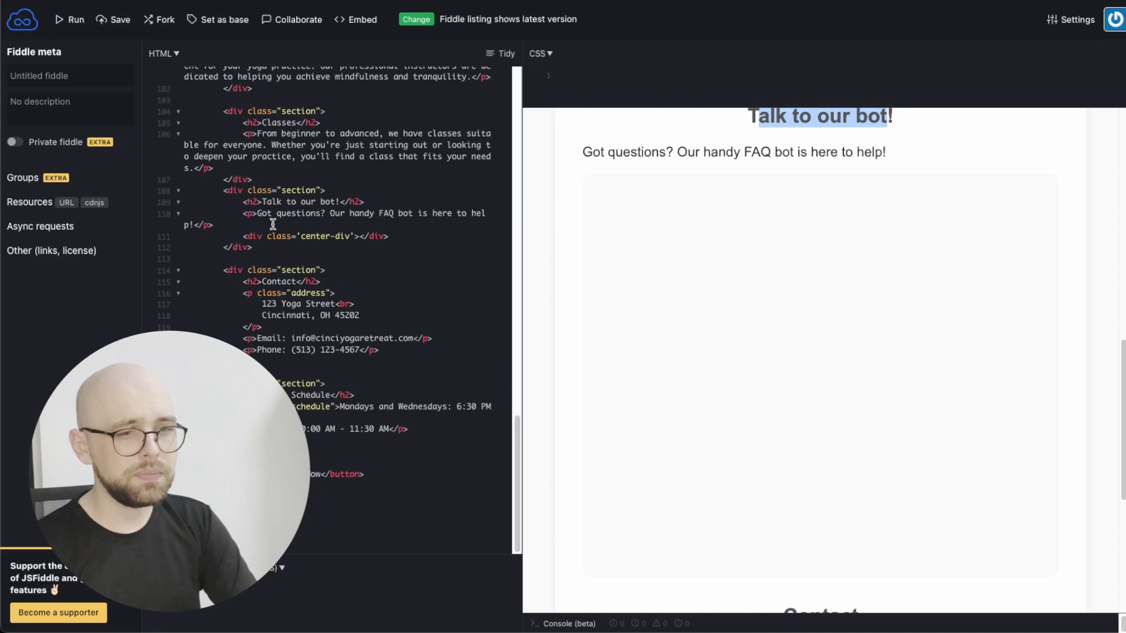
Step: Paste the Botpress webchat iframe embed code into the empty center-div
right_click(365, 237)
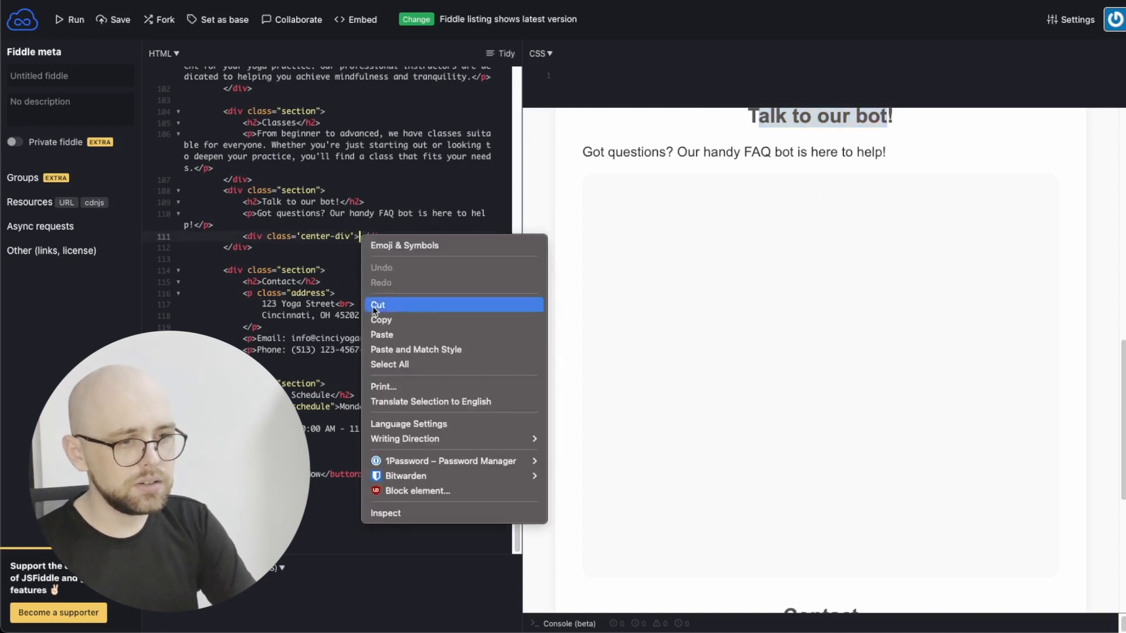
click(382, 336)
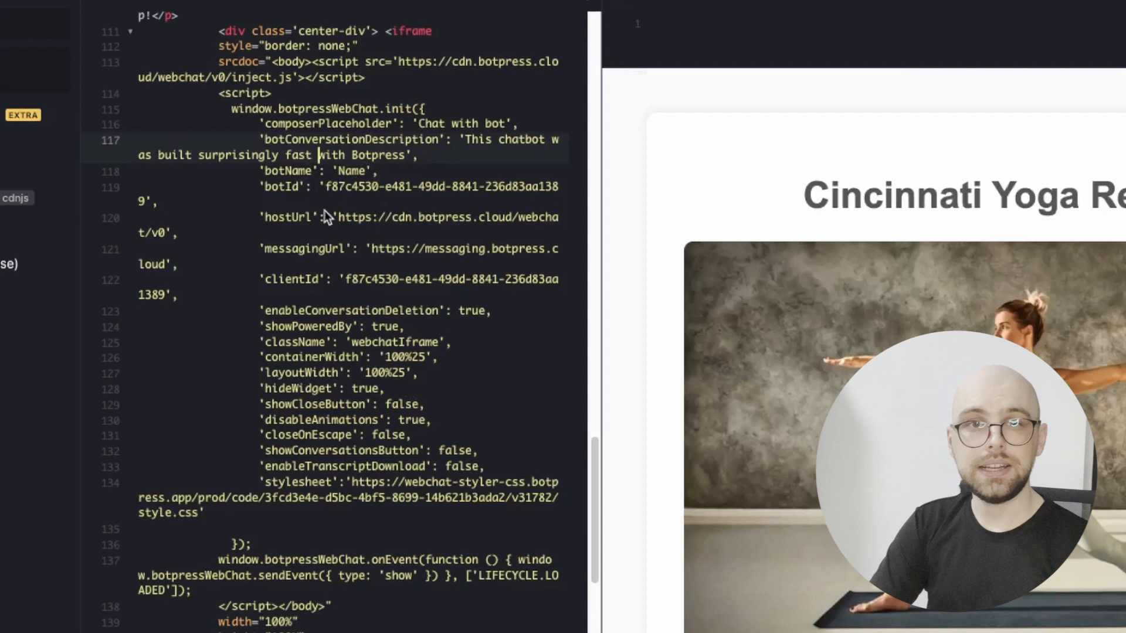
scroll(down, 3)
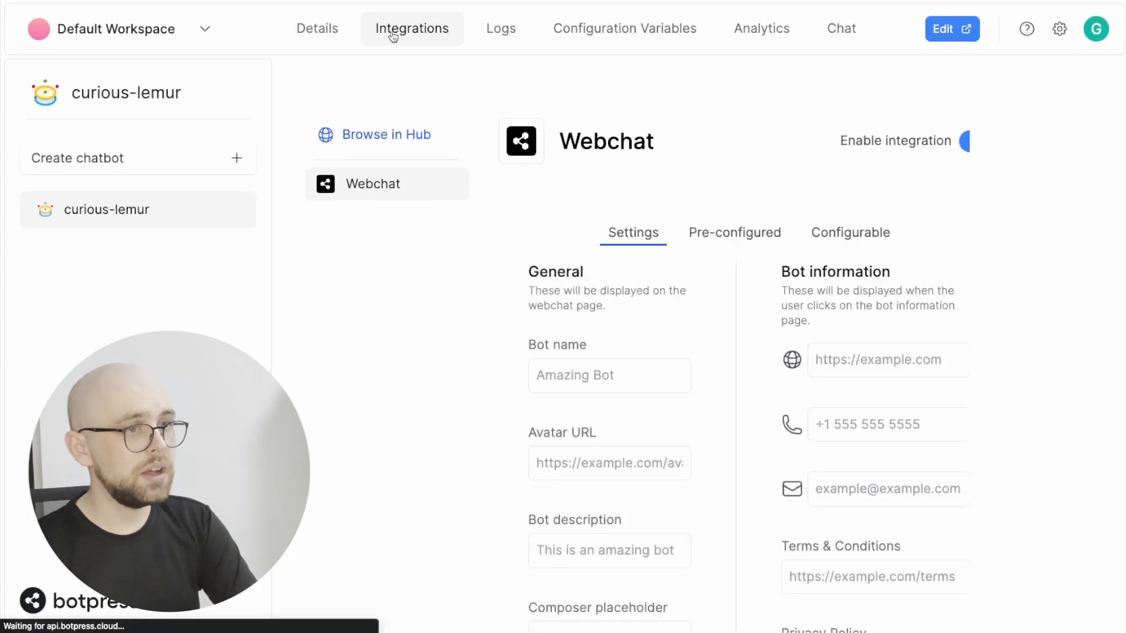
mouse_move(848, 236)
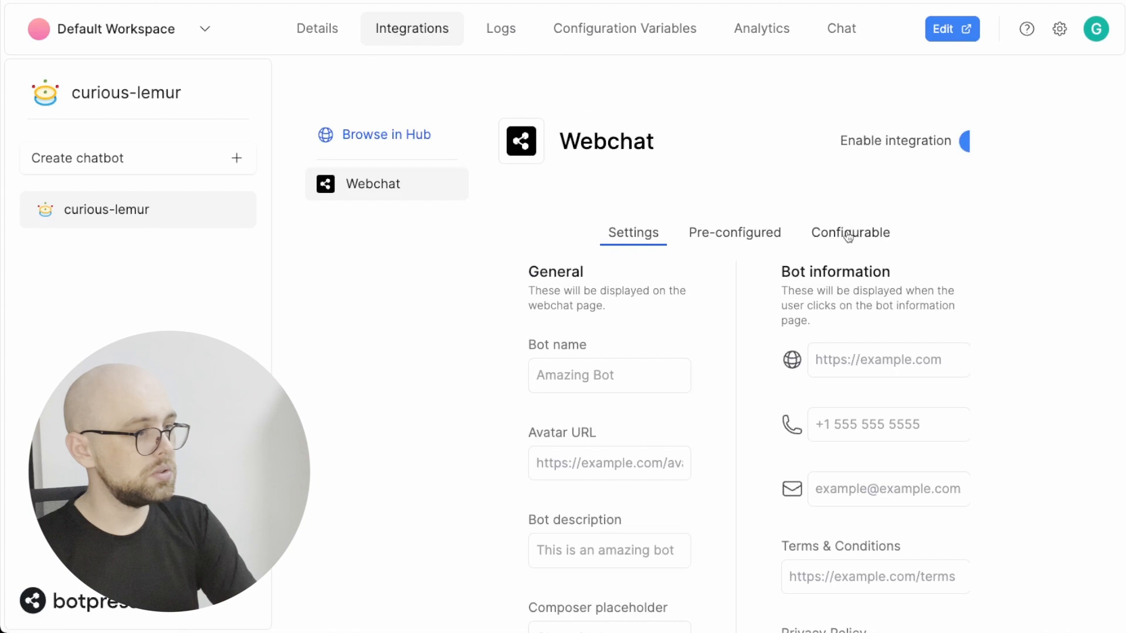
Step: Copy the botId from the configurable webchat script into the JSFiddle embed
click(850, 232)
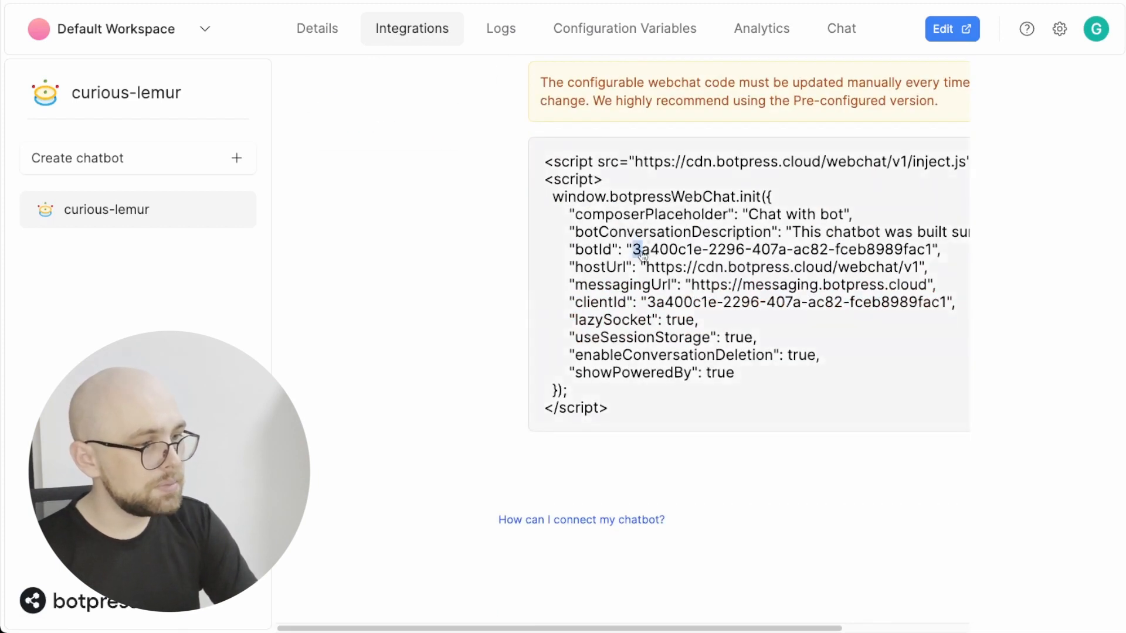
right_click(640, 250)
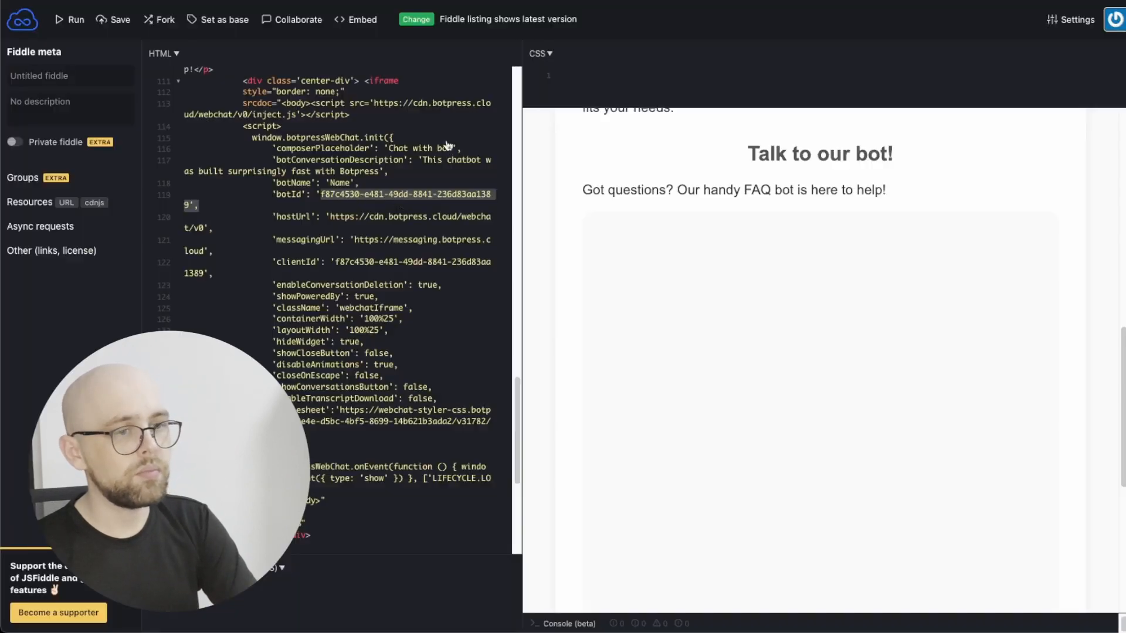
right_click(359, 197)
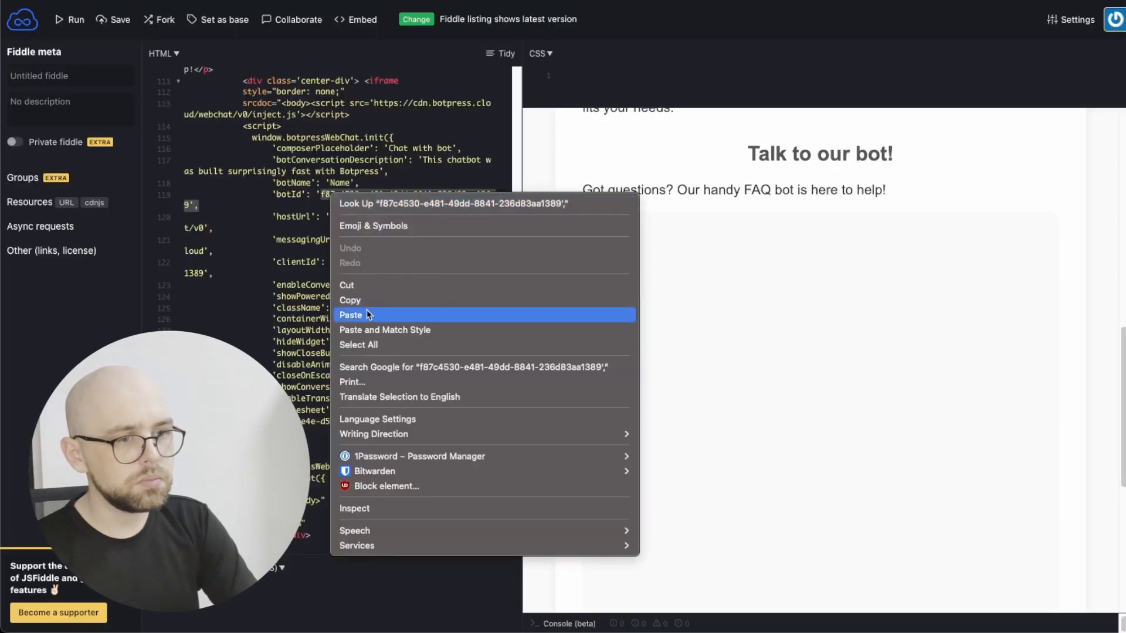
click(351, 315)
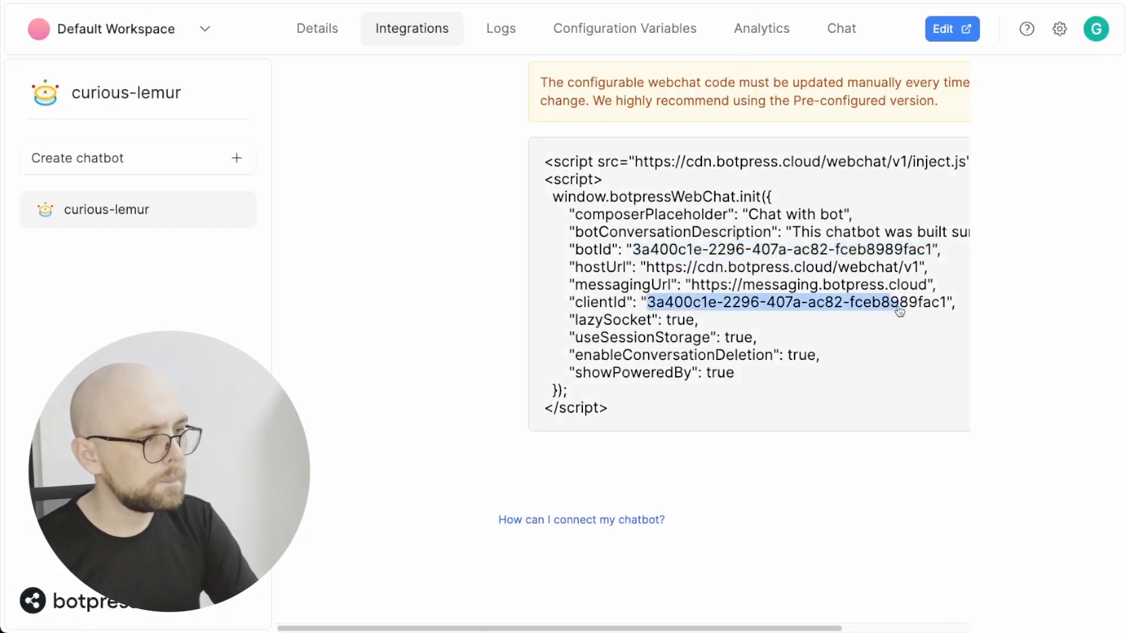
Step: Set the embed clientId to 3a400c1e-2296-407a-ac82-fceb8989fac1
click(658, 335)
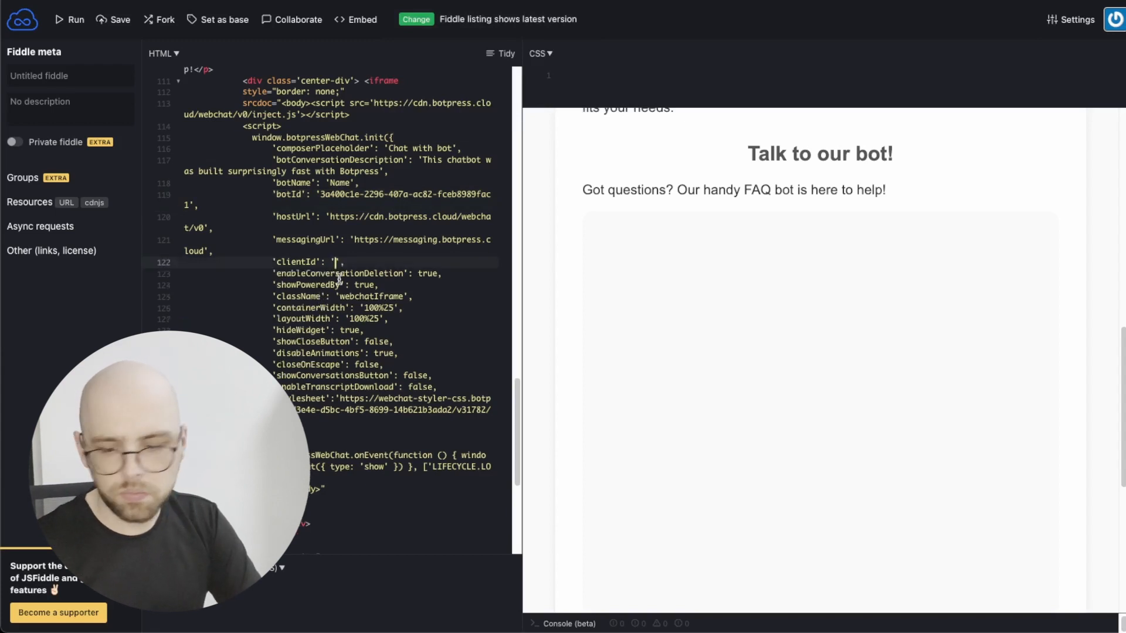
text(3a400c1e-2296-407a-ac82-fceb8989fac1)
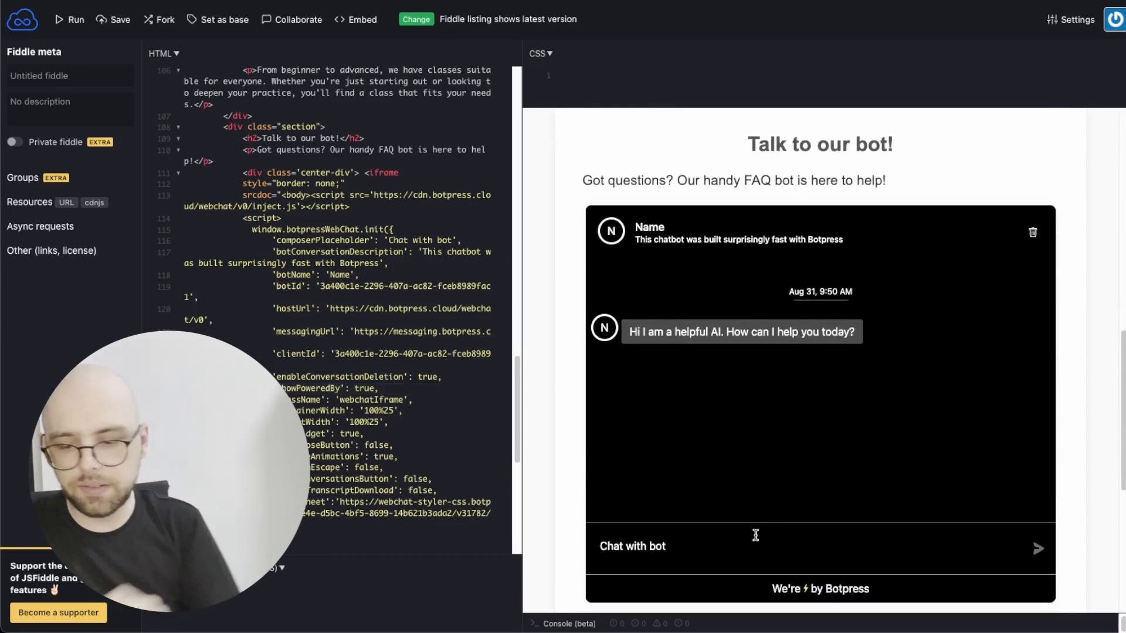
Step: Ask the embedded bot 'how far away is' Mars and view its answer in the preview
text(how far away is)
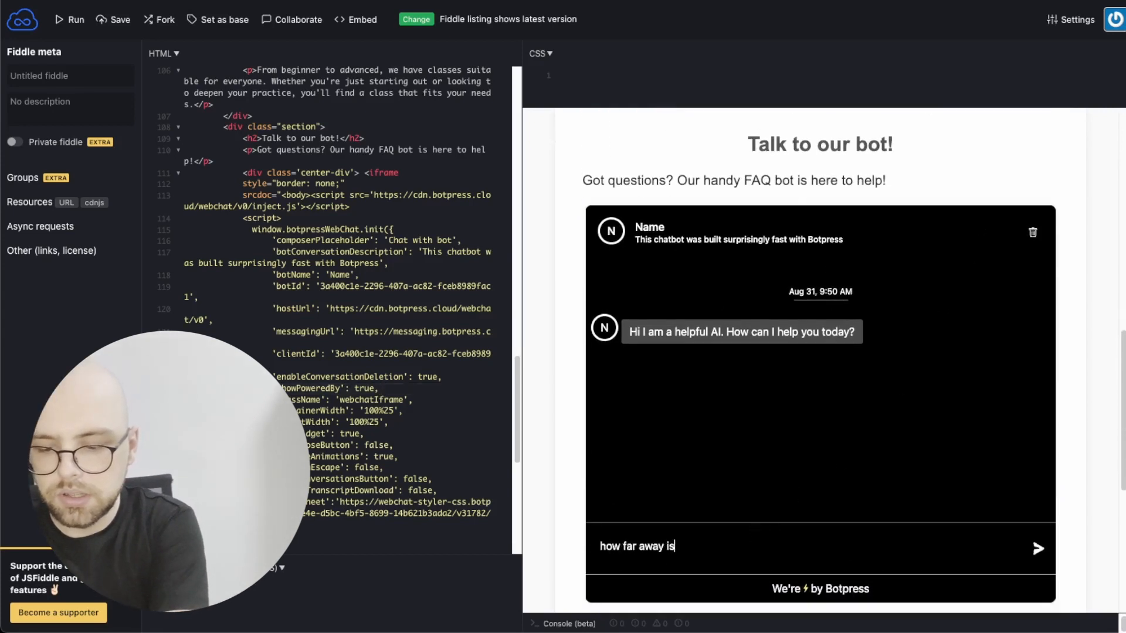
key(Enter)
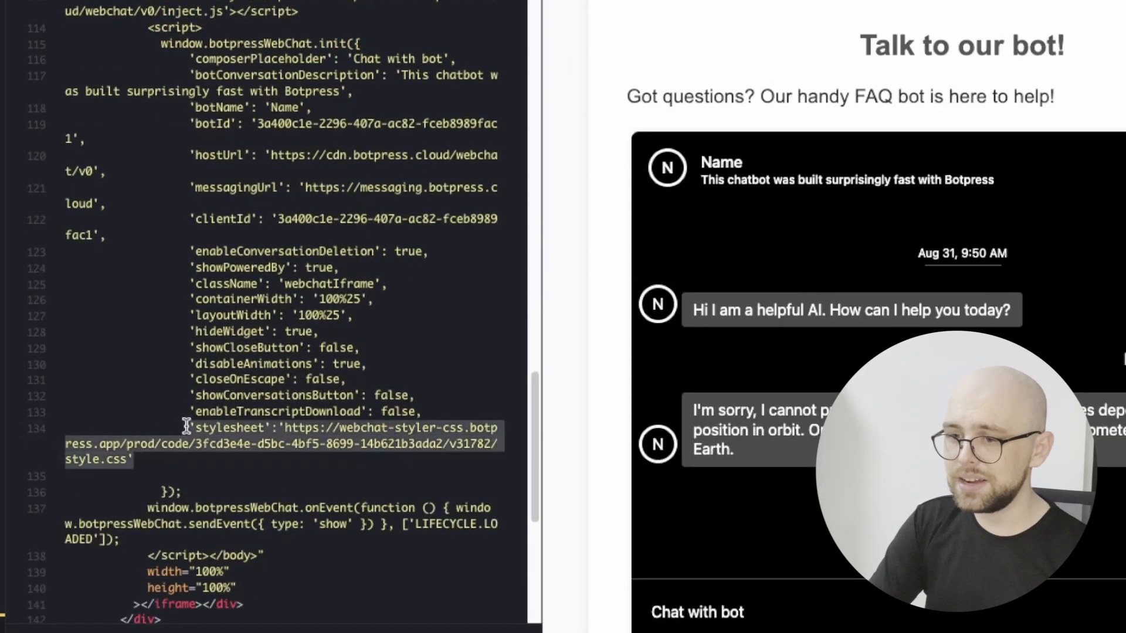
mouse_move(803, 244)
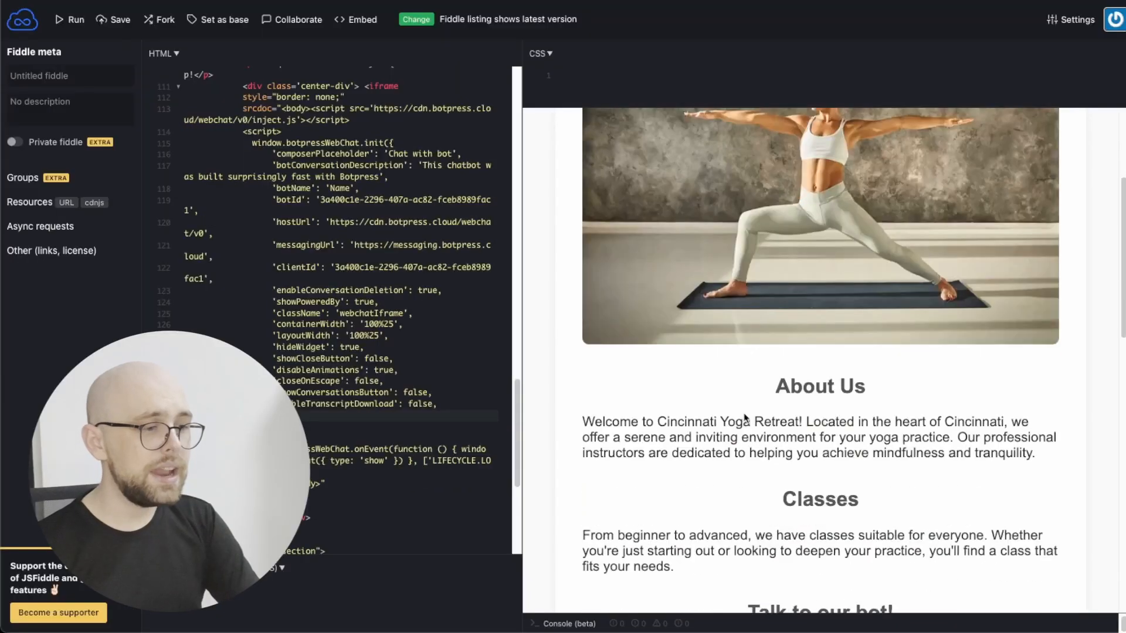
scroll(down, 3)
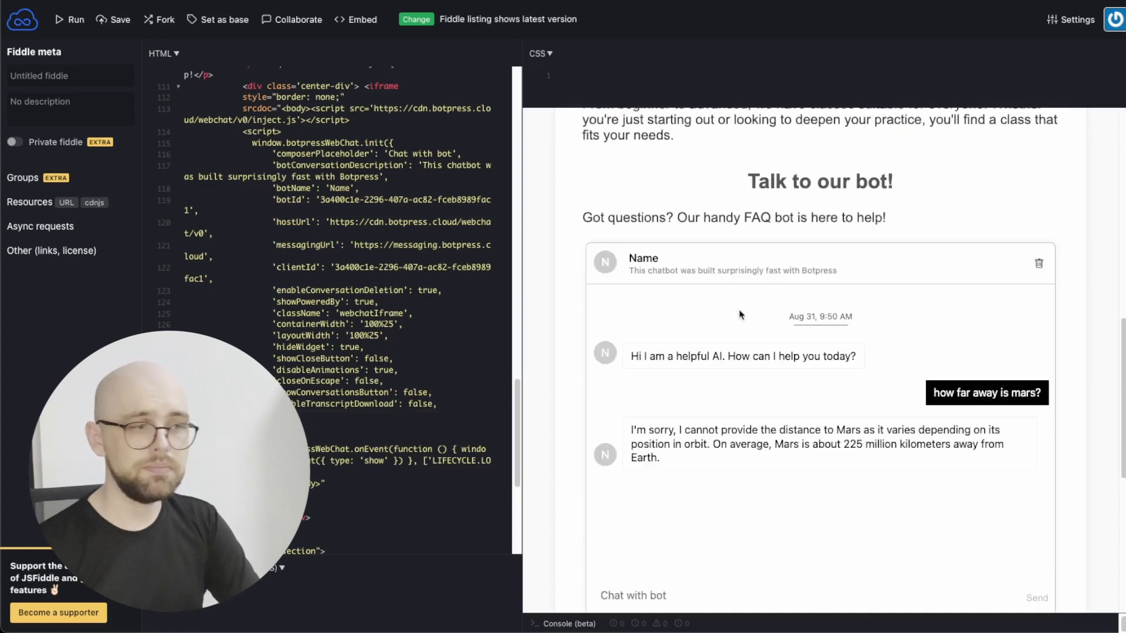
scroll(down, 3)
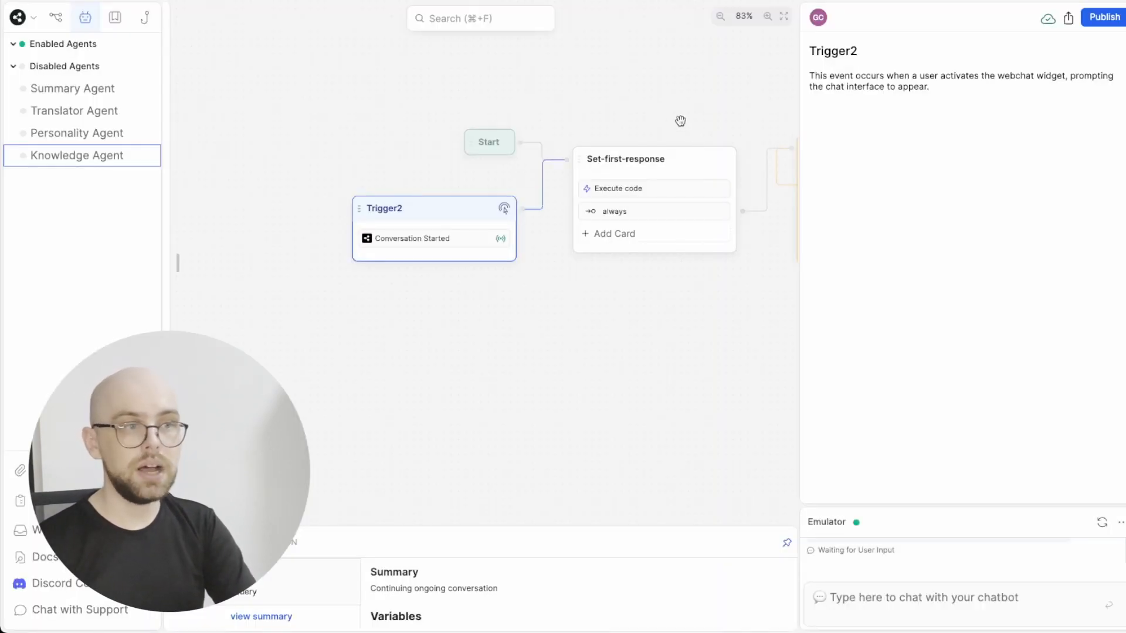
drag(680, 120, 585, 120)
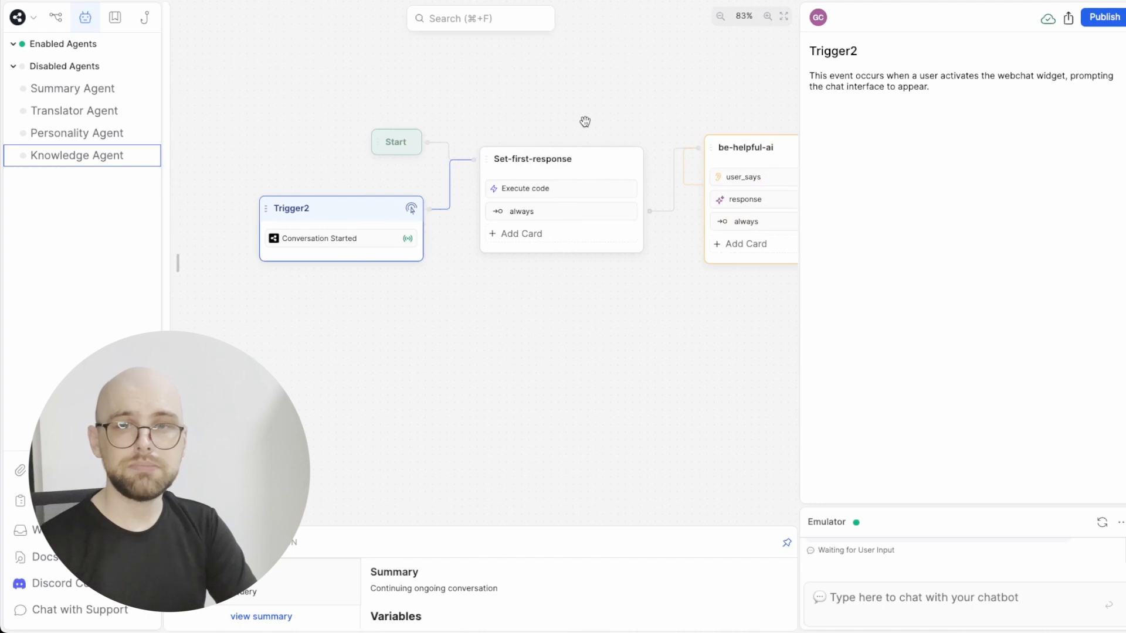
mouse_move(607, 20)
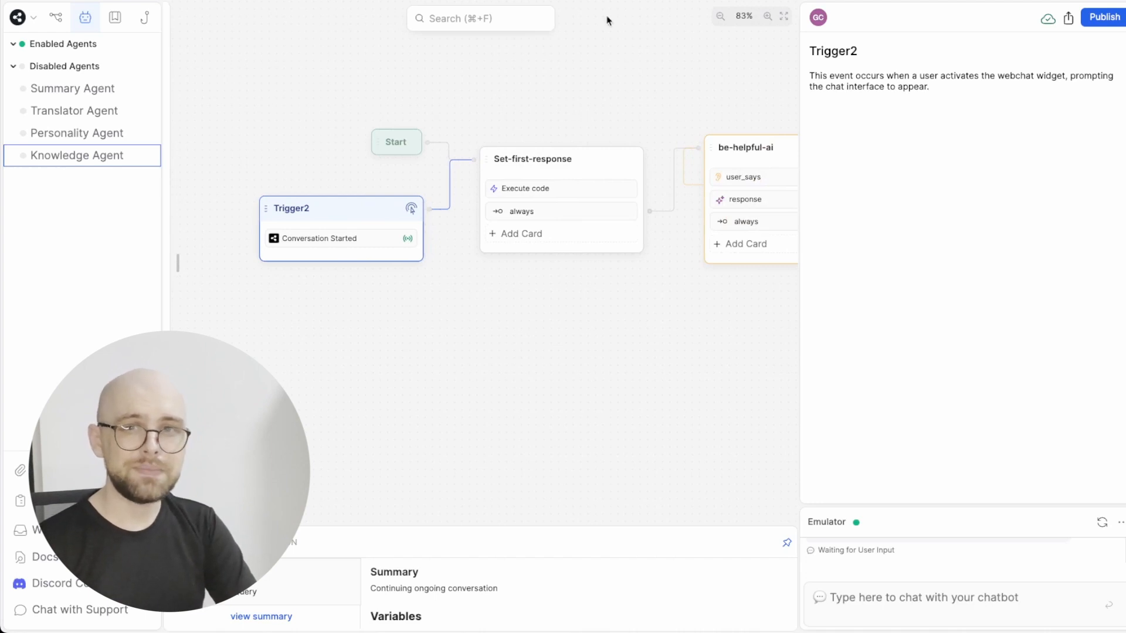